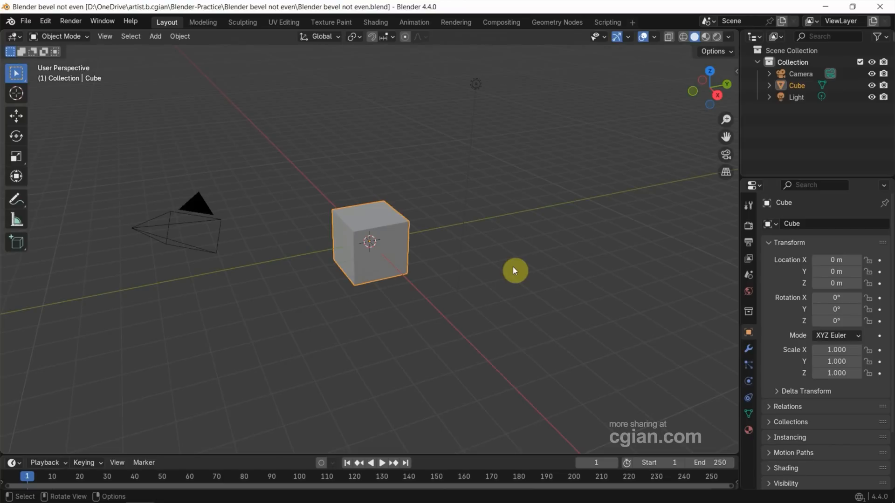
mouse_move(582, 106)
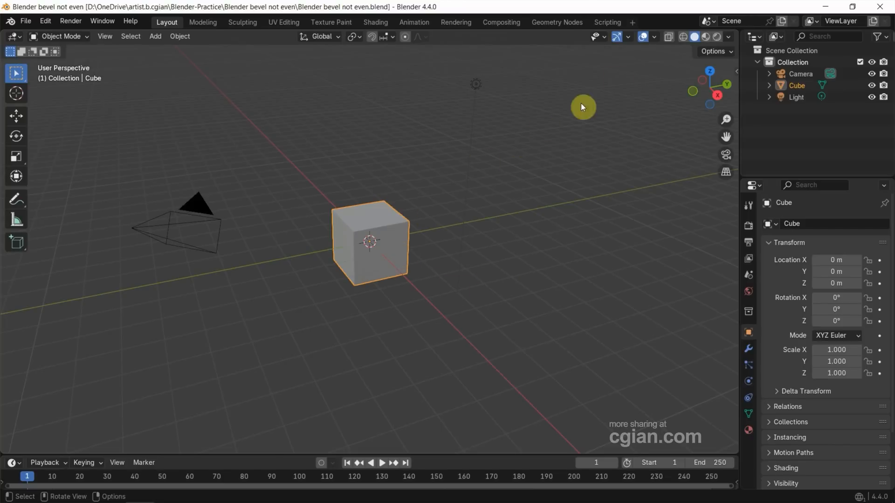
Step: Scale the cube into a long flat box, Y 2.253 and Z 0.464
left_click(653, 36)
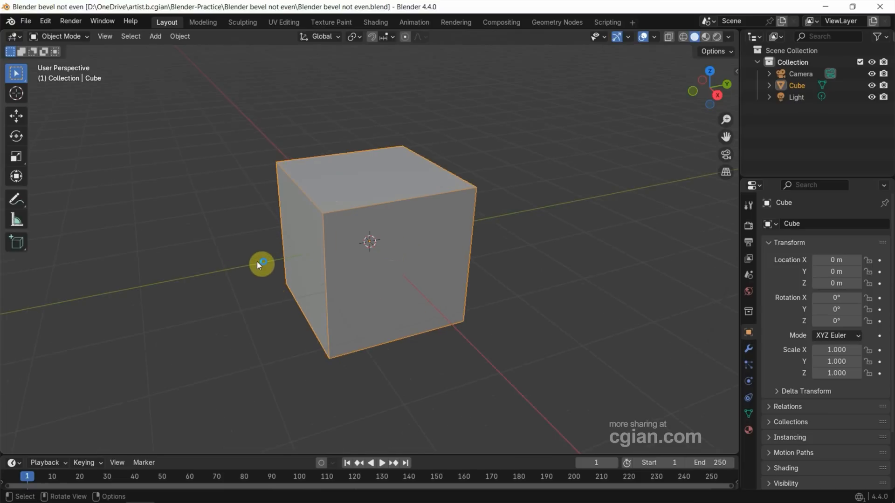
mouse_move(33, 166)
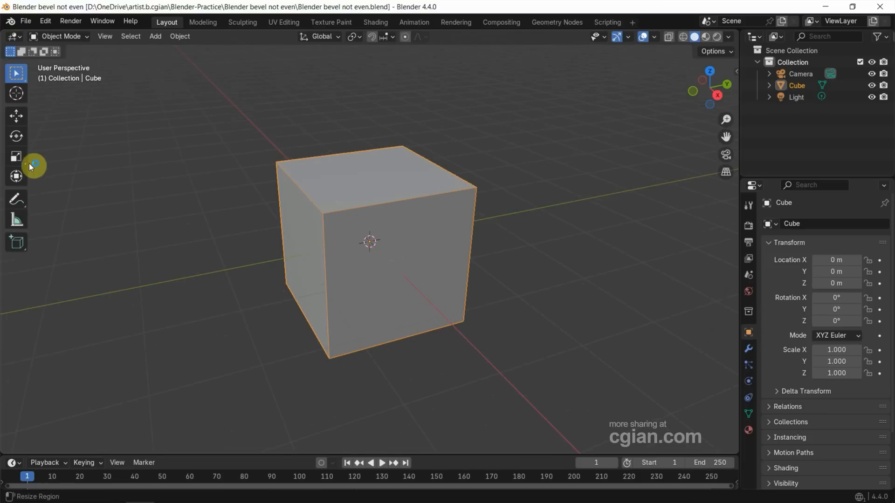
left_click(16, 155)
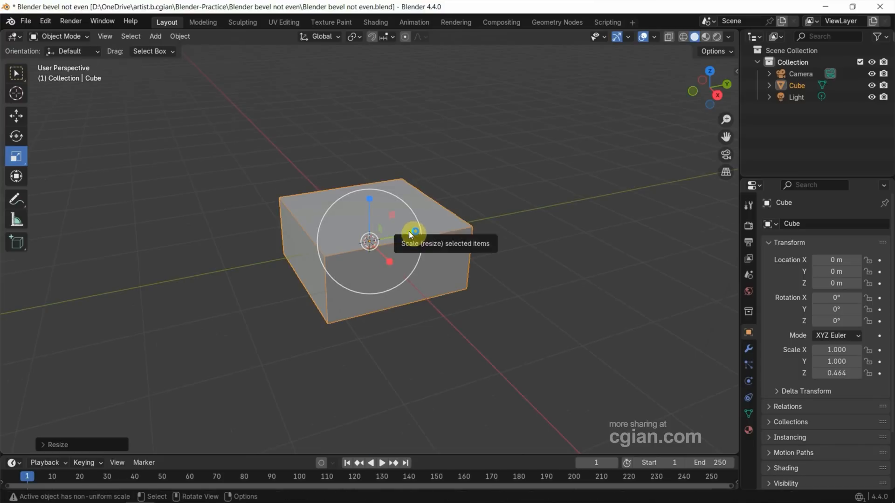
left_click_drag(411, 233, 48, 134)
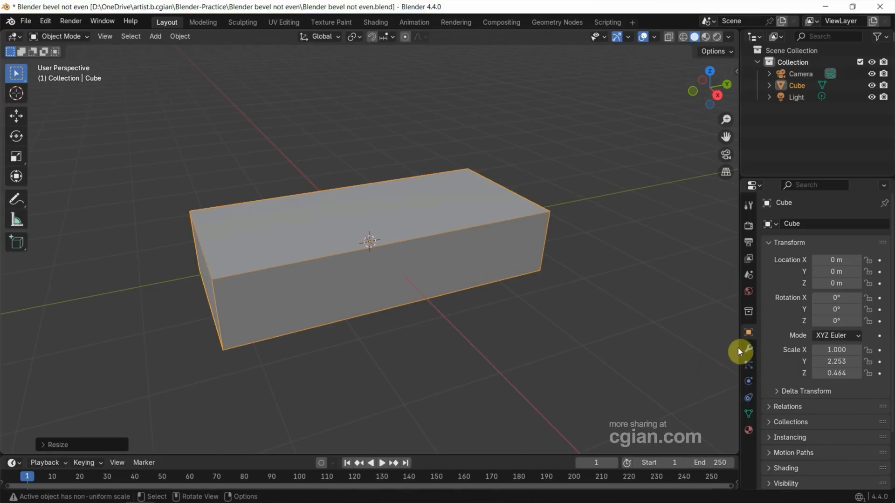
Step: Add a Bevel modifier to the stretched box from the Generate modifiers
left_click(748, 350)
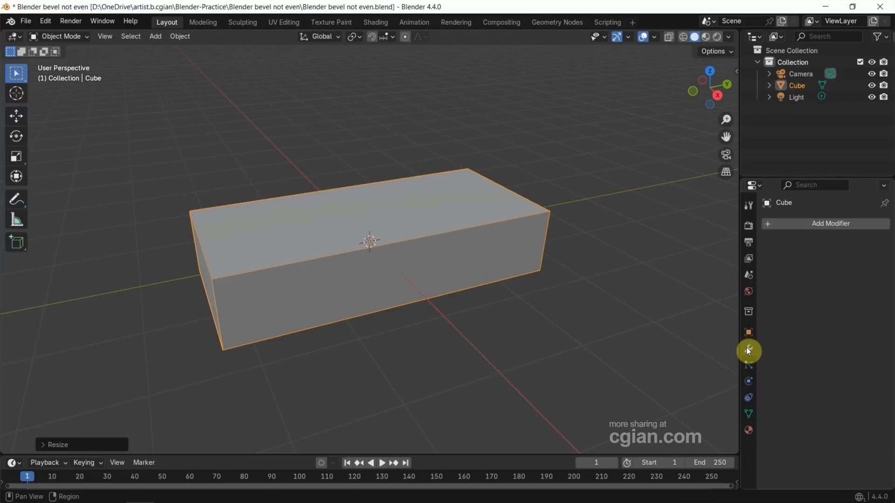
left_click(747, 351)
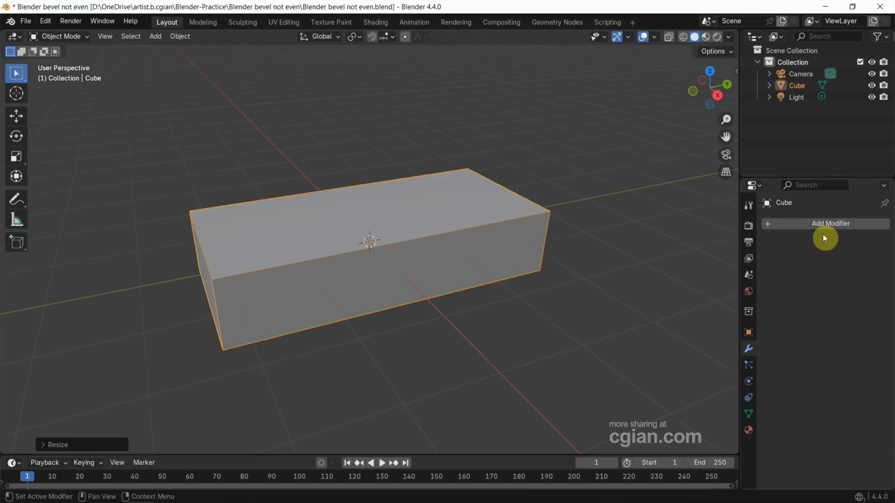
left_click(830, 223)
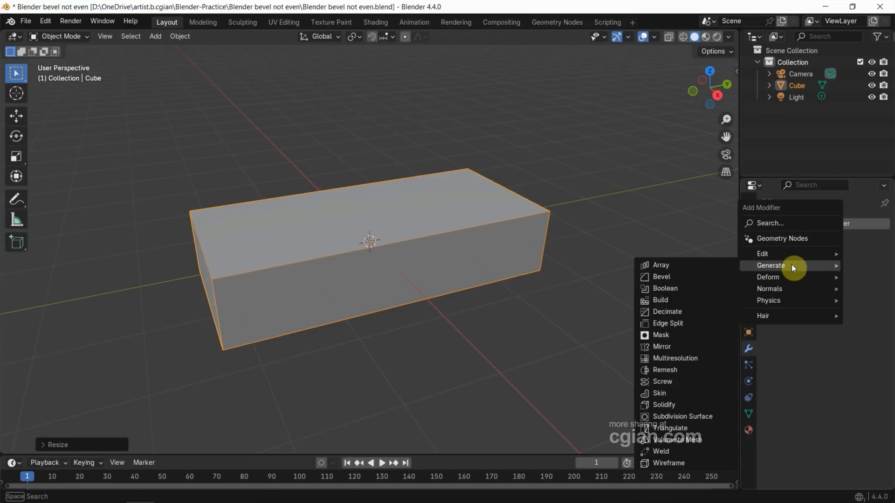
left_click(660, 276)
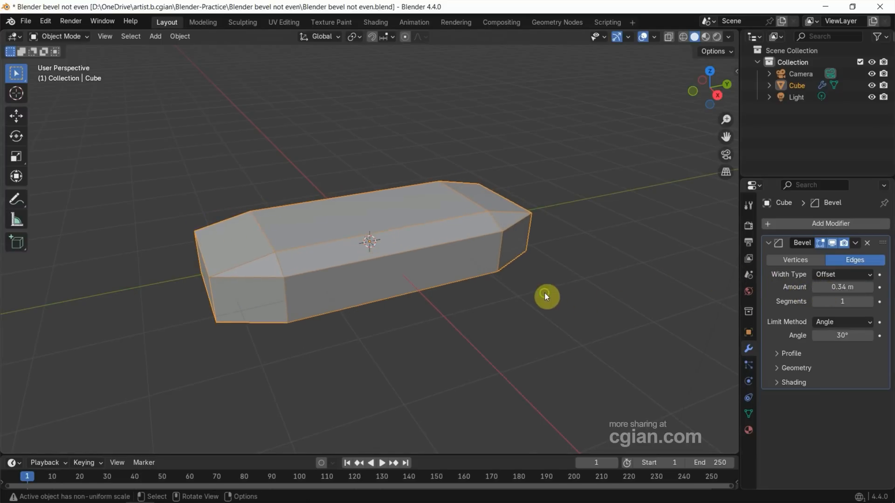
Step: Orbit the view to inspect the box's uneven beveled edges
left_click_drag(545, 296, 563, 304)
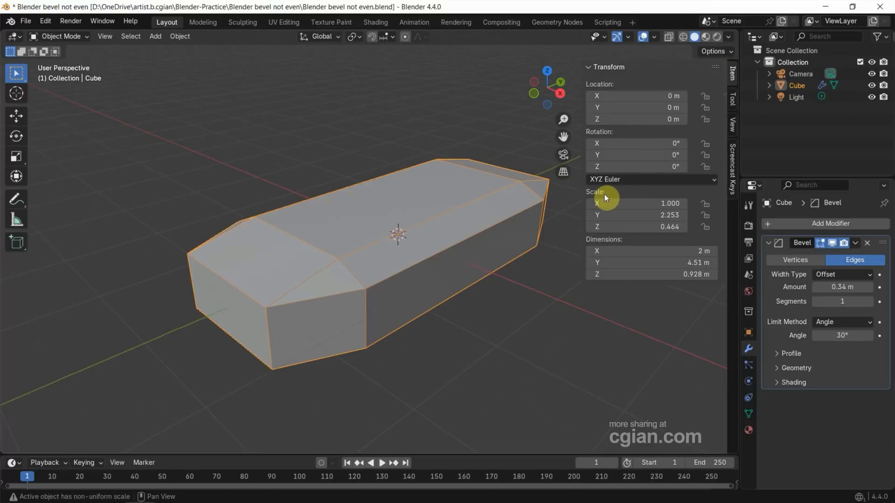
mouse_move(645, 227)
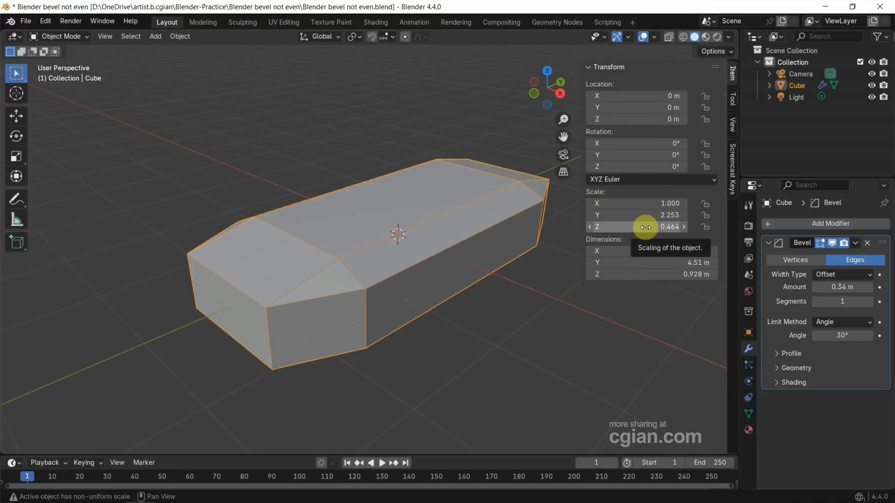
mouse_move(564, 231)
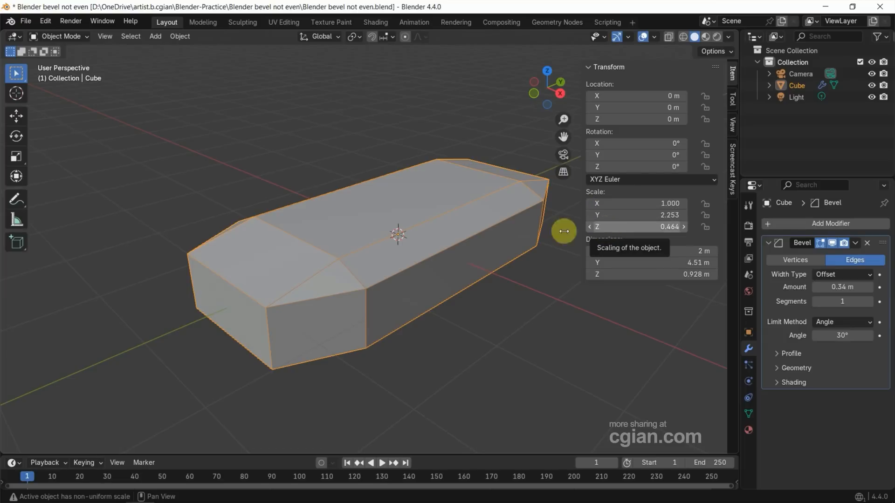
Step: Apply the box's scale via Object > Apply so it reads 1.000, then check the bevel
left_click(345, 224)
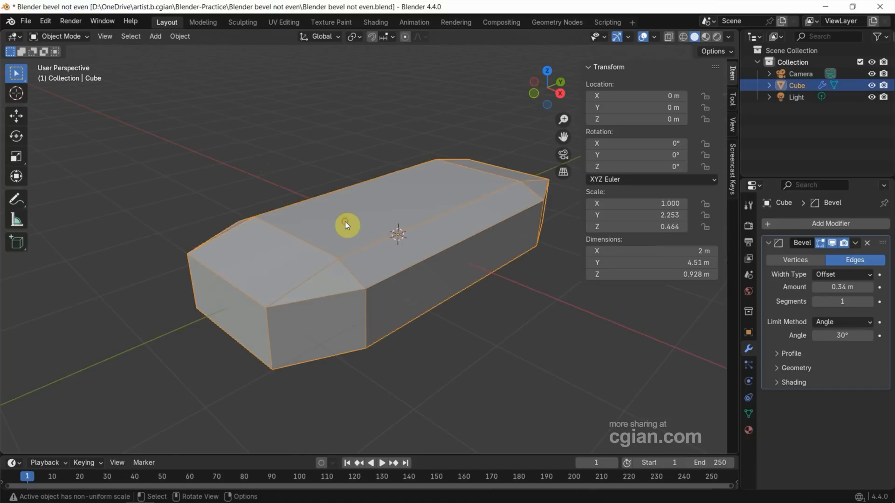
left_click(179, 23)
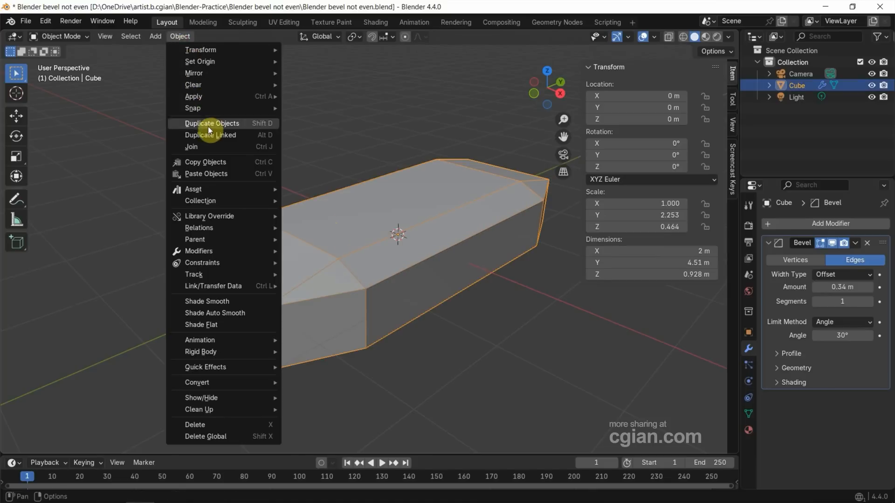
mouse_move(193, 96)
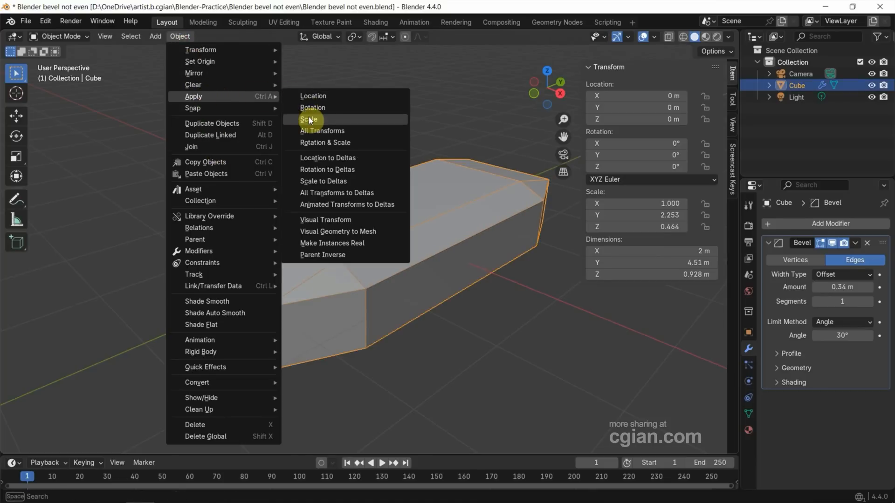
left_click(309, 120)
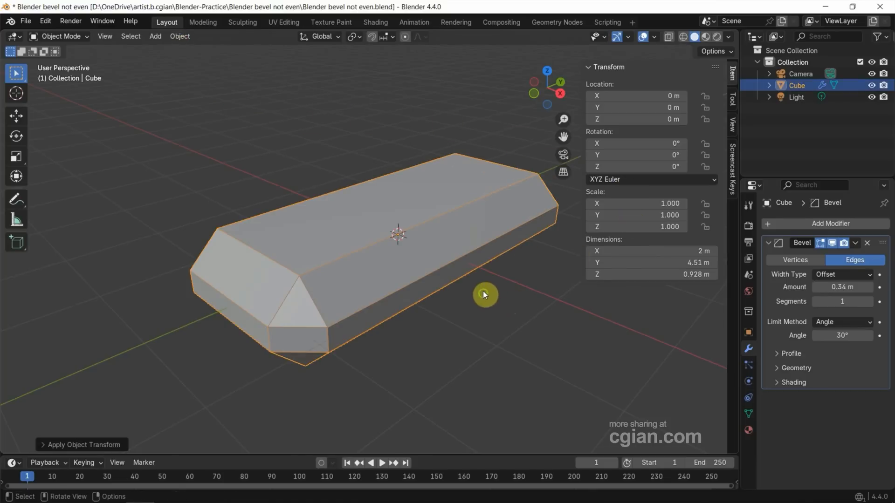
left_click_drag(484, 295, 391, 279)
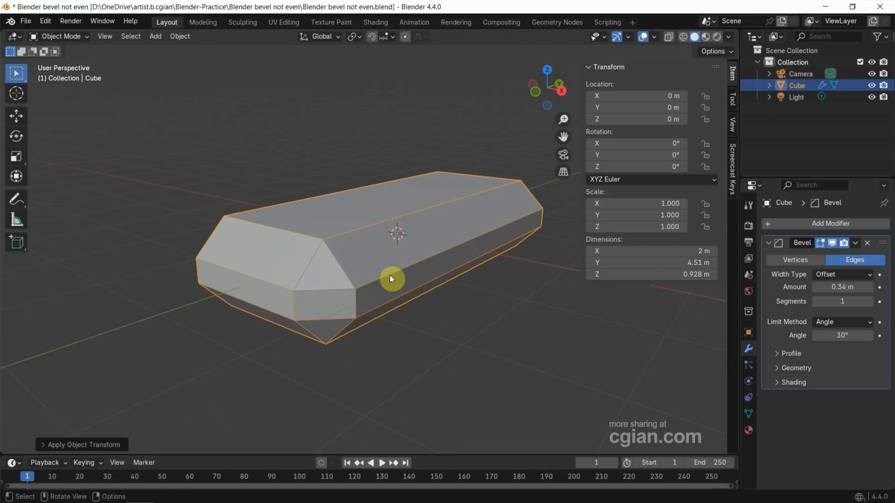